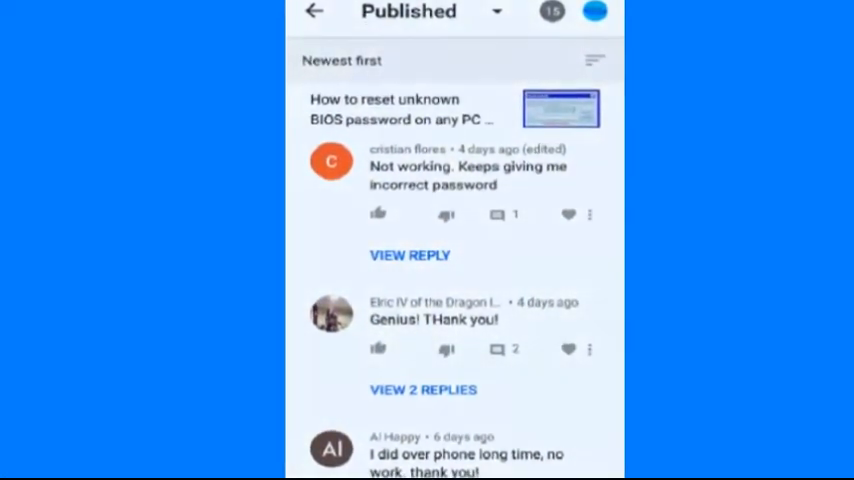
scroll(down, 3)
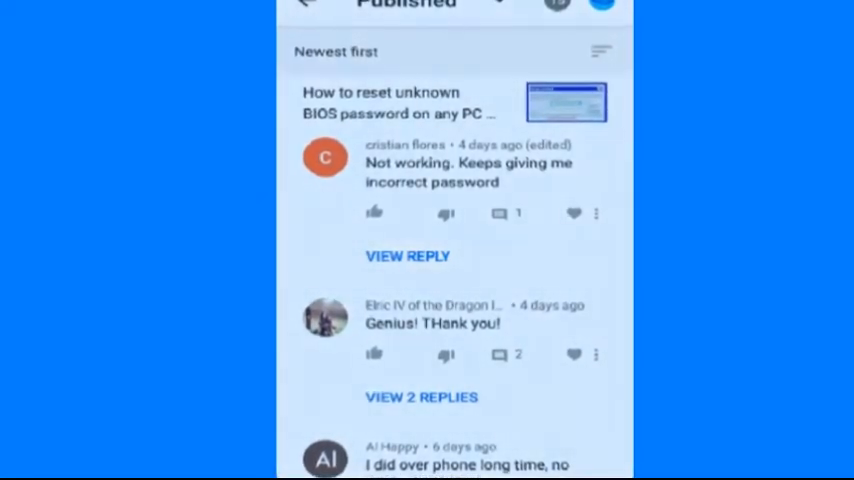